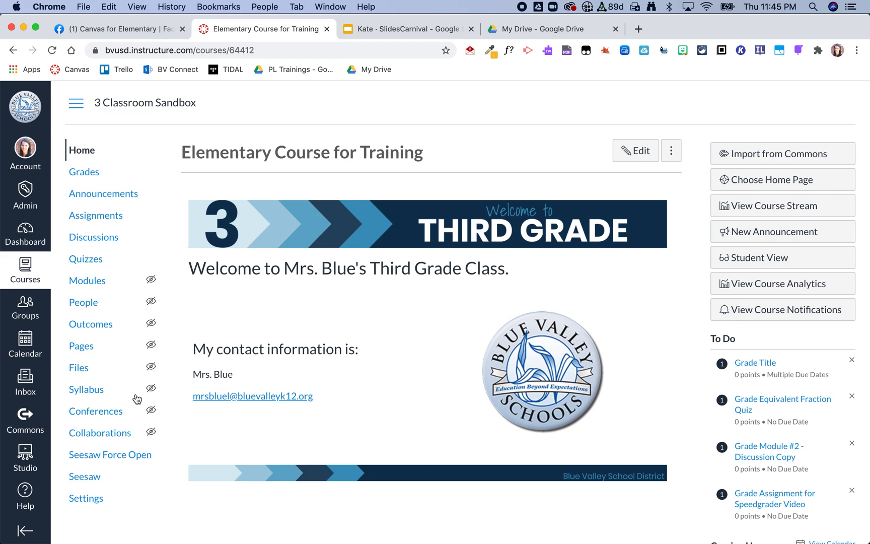
{"action": "mouse_move", "coordinate": [101, 444]}
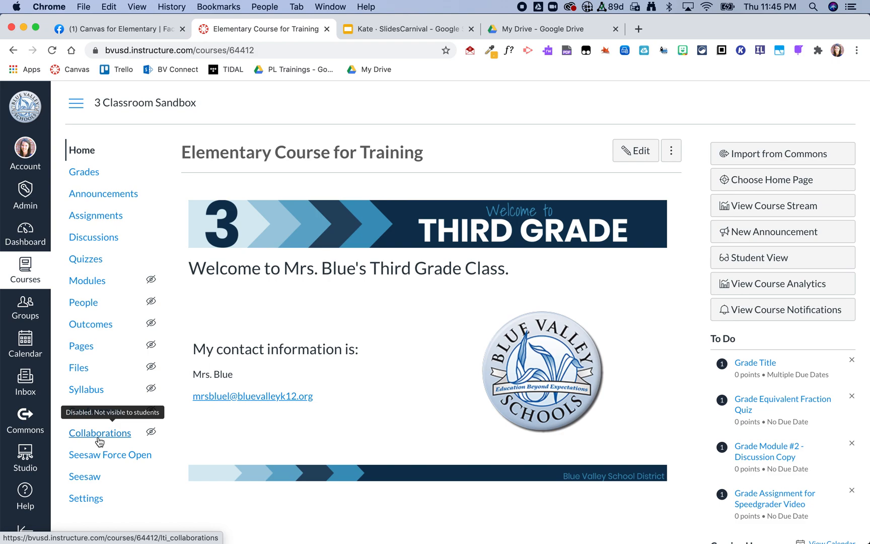
{"action": "mouse_move", "coordinate": [210, 444]}
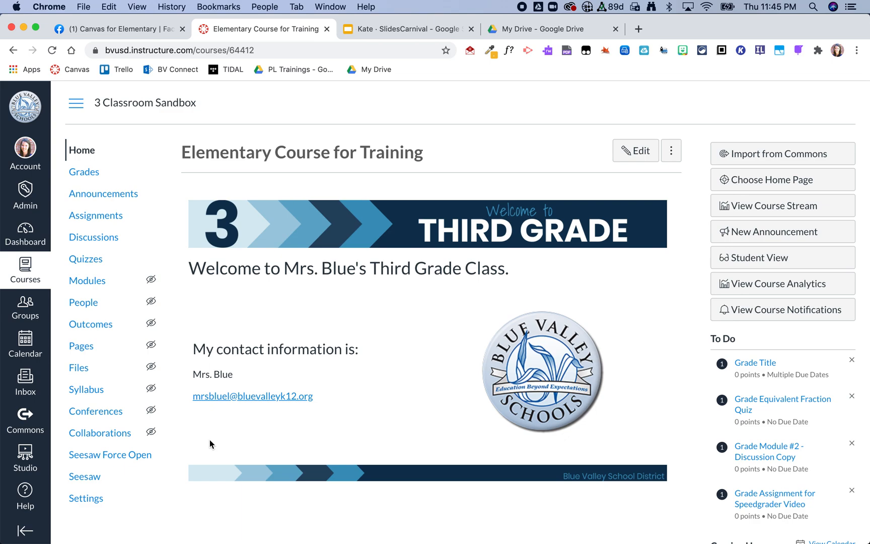
{"action": "mouse_move", "coordinate": [111, 439]}
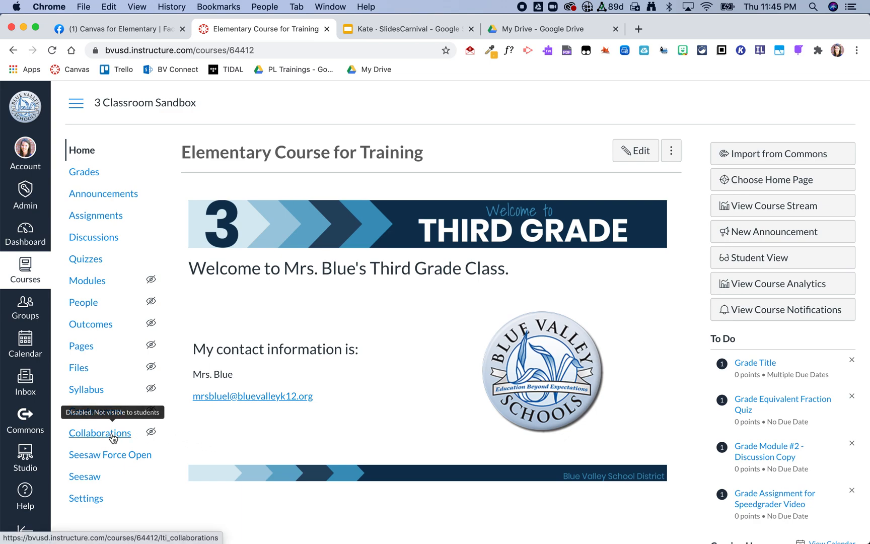
- Start a new collaboration from the course's Collaborations page
{"action": "left_click", "coordinate": [101, 433]}
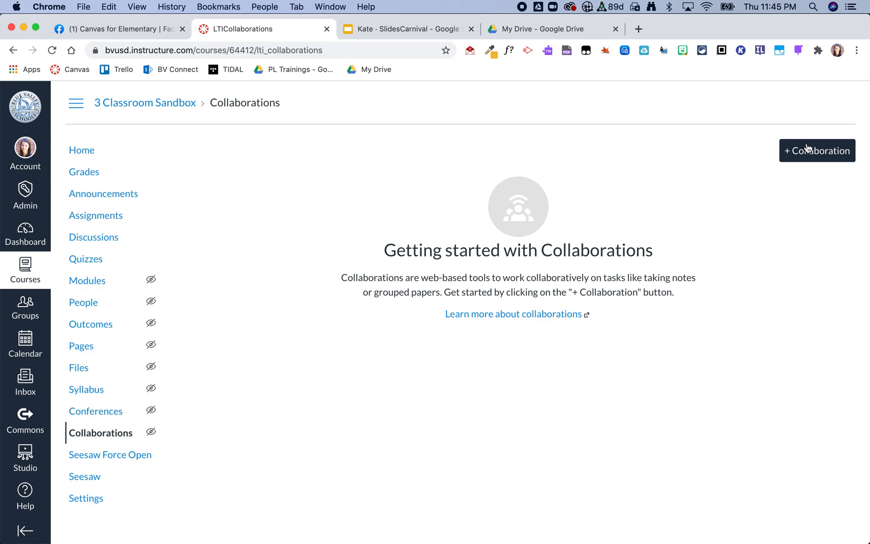
{"action": "left_click", "coordinate": [817, 150]}
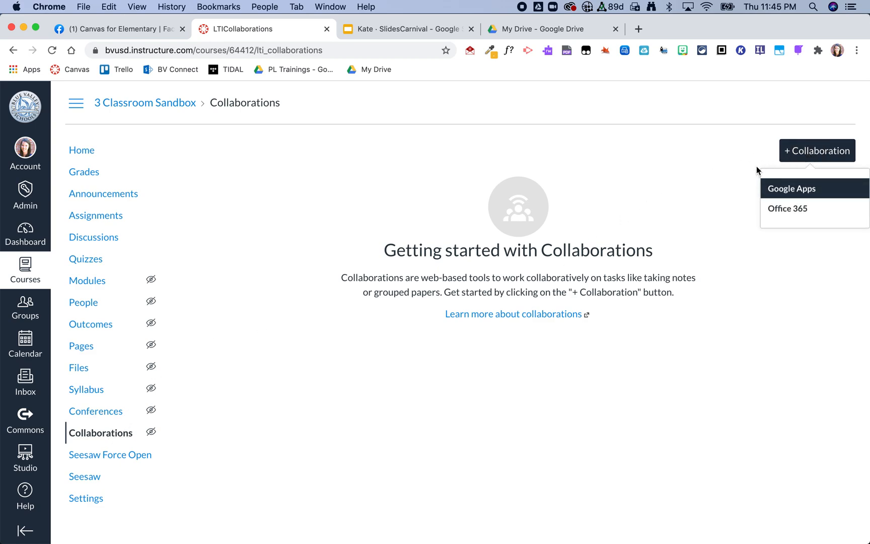
{"action": "mouse_move", "coordinate": [779, 217]}
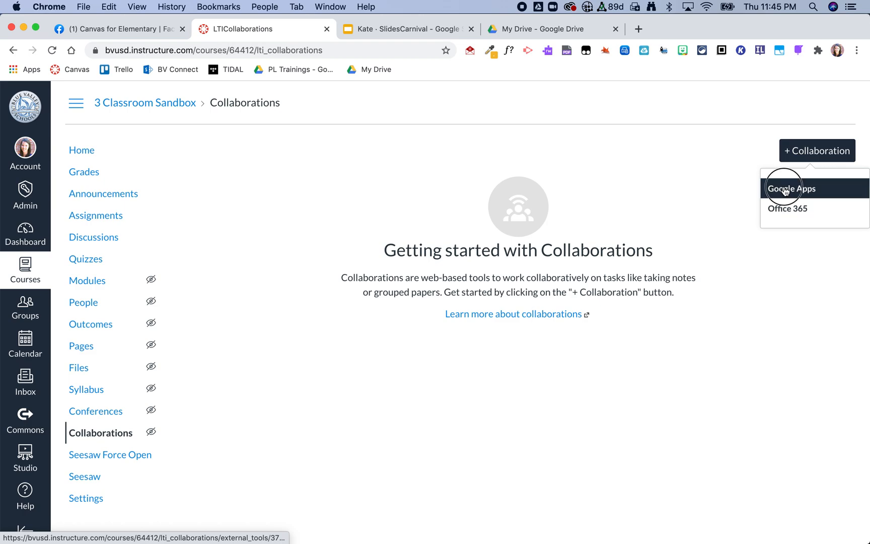
- Create a Google Apps Presentation collaboration named 'Test Student Notebook' with TEST STUDENT32 and submit it
{"action": "left_click", "coordinate": [791, 189]}
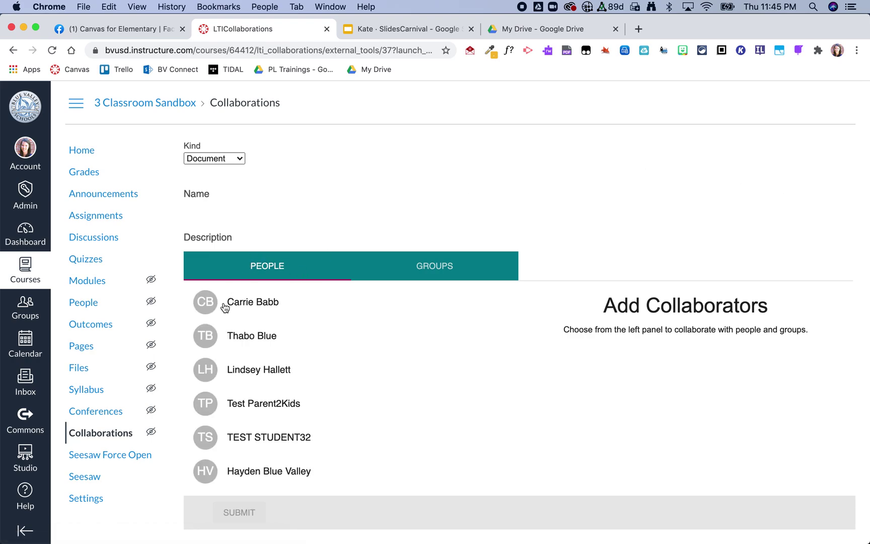
{"action": "mouse_move", "coordinate": [255, 485]}
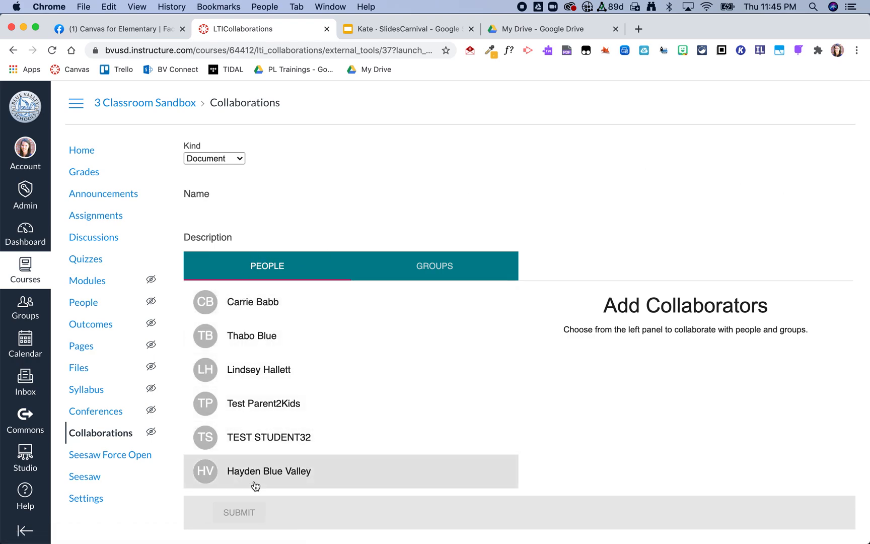
{"action": "mouse_move", "coordinate": [238, 463]}
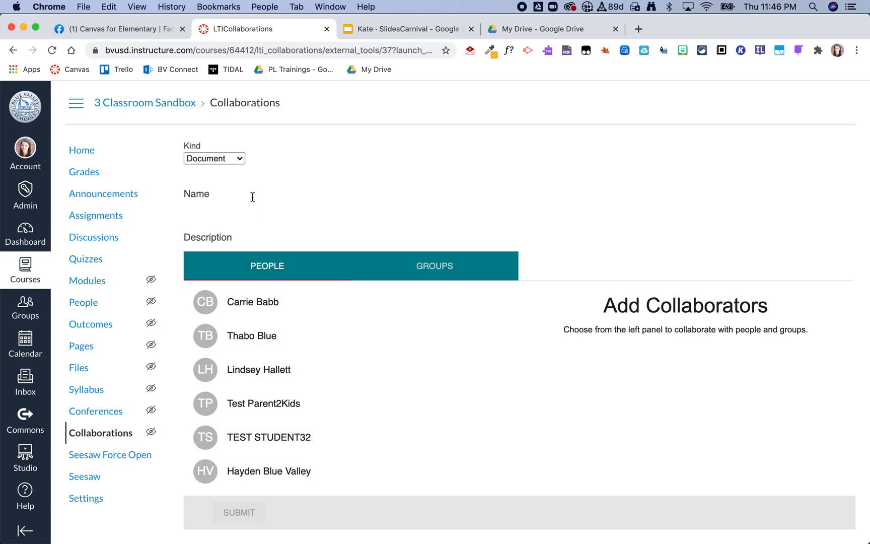
{"action": "left_click", "coordinate": [214, 158]}
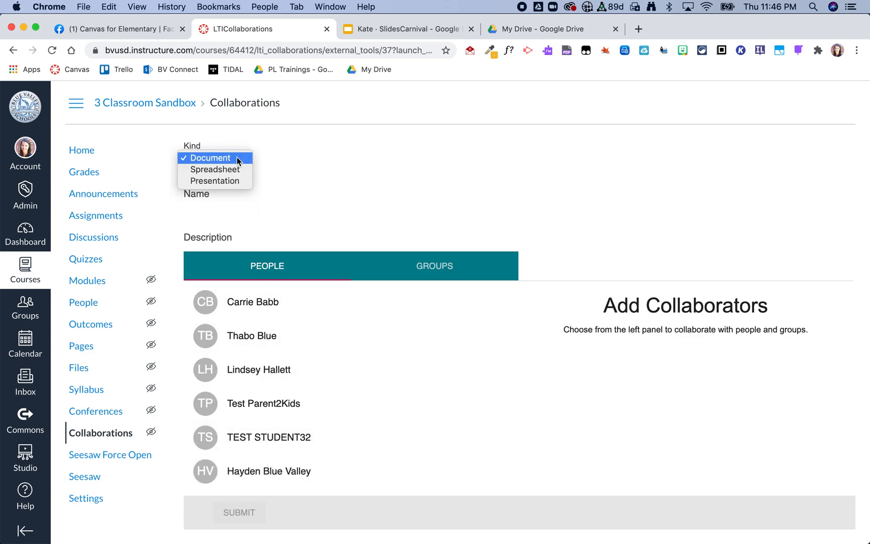
{"action": "left_click", "coordinate": [216, 181]}
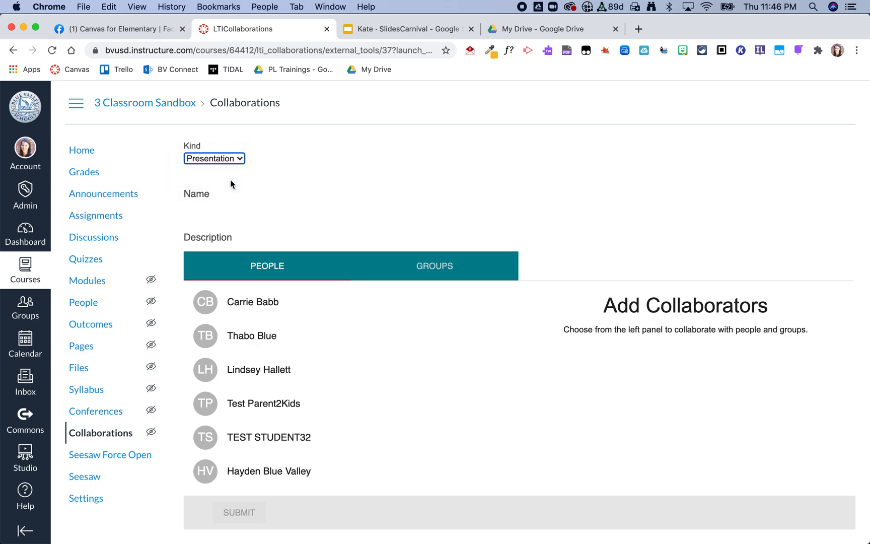
{"action": "mouse_move", "coordinate": [198, 249]}
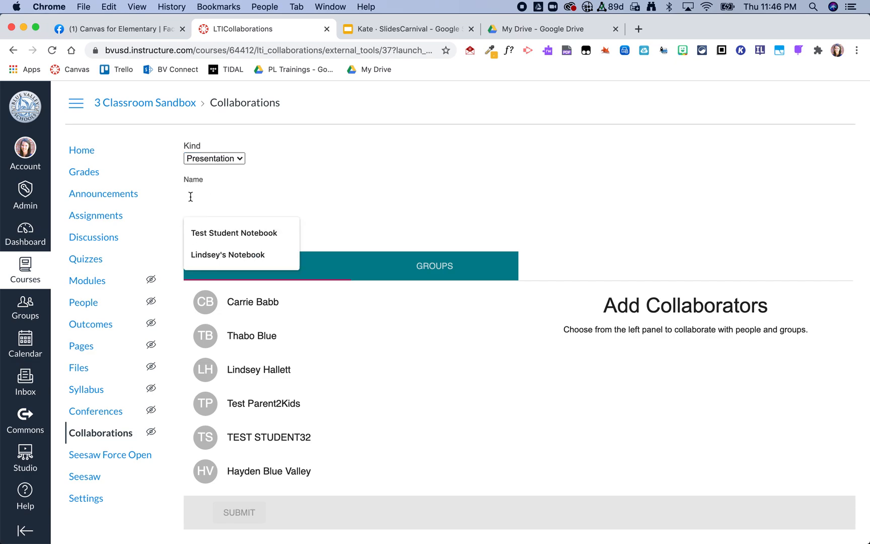
{"action": "left_click", "coordinate": [234, 233]}
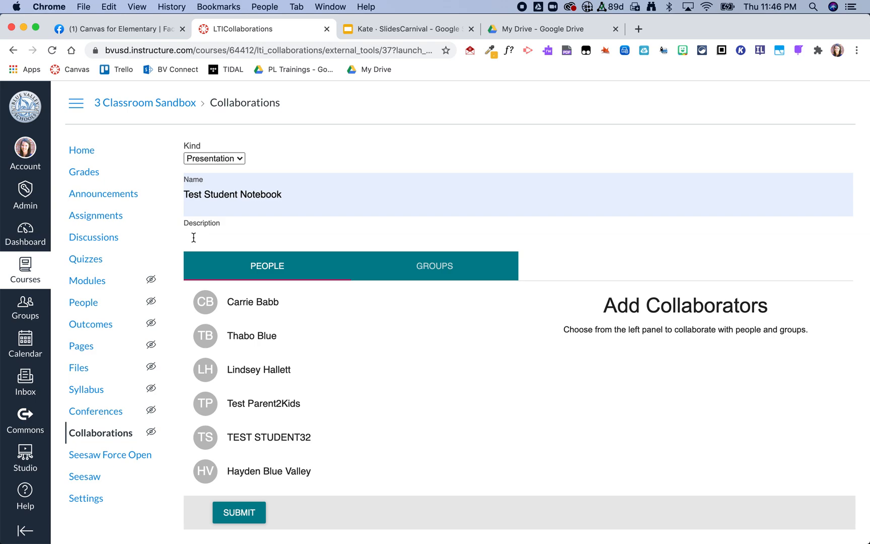
{"action": "mouse_move", "coordinate": [359, 451]}
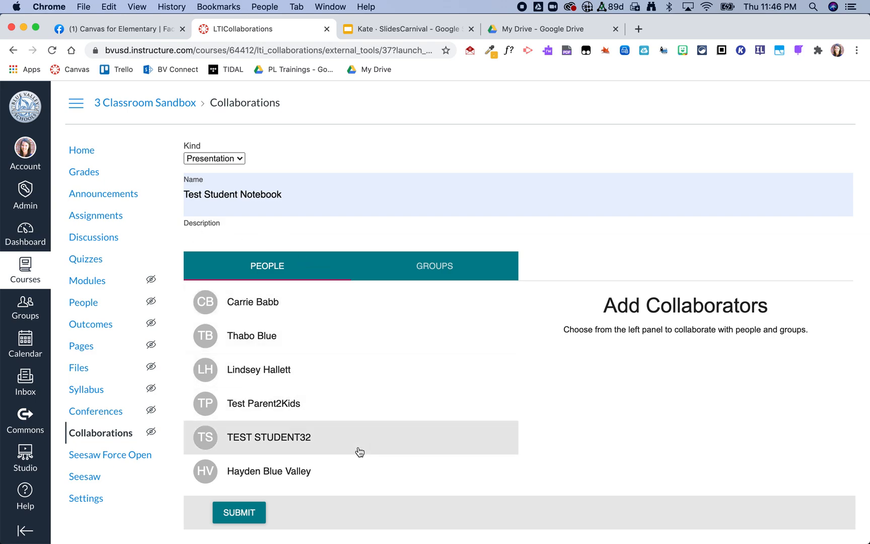
{"action": "mouse_move", "coordinate": [272, 451]}
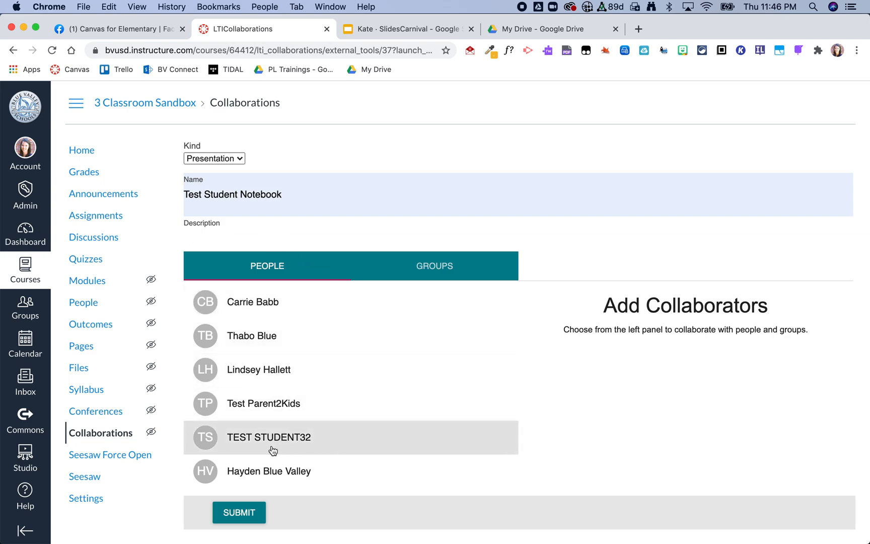
{"action": "left_click", "coordinate": [269, 437]}
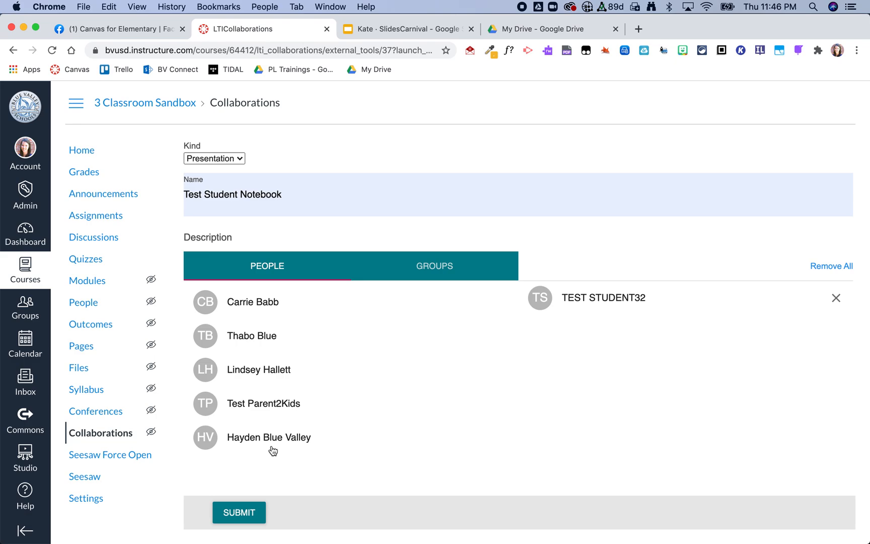
{"action": "left_click", "coordinate": [239, 511]}
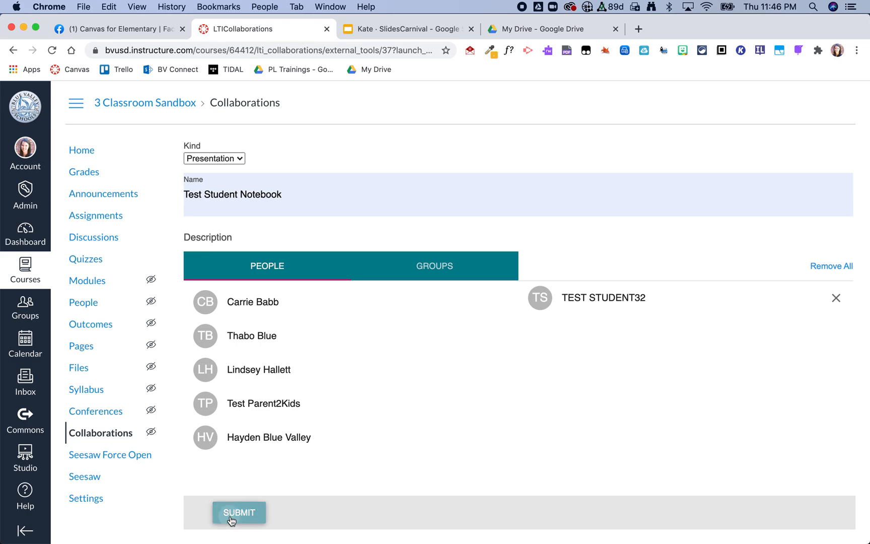
- Confirm 'Test Student Notebook' appears in My Drive, then return to the Canvas collaborations list
{"action": "left_click", "coordinate": [238, 511]}
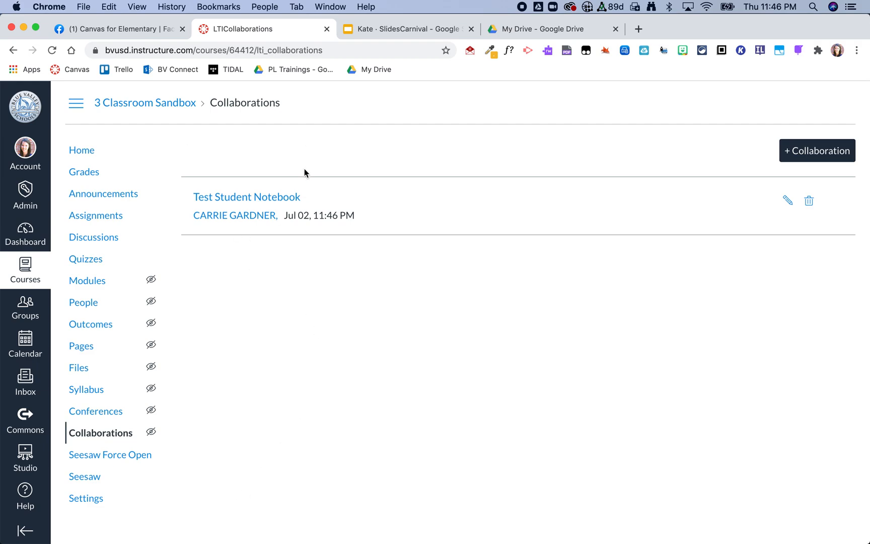
{"action": "left_click", "coordinate": [546, 29]}
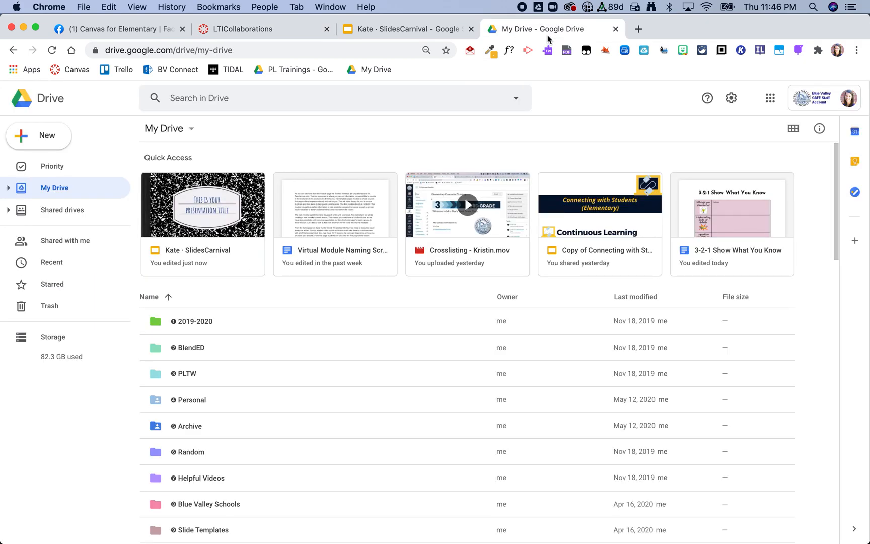
{"action": "left_click", "coordinate": [51, 51]}
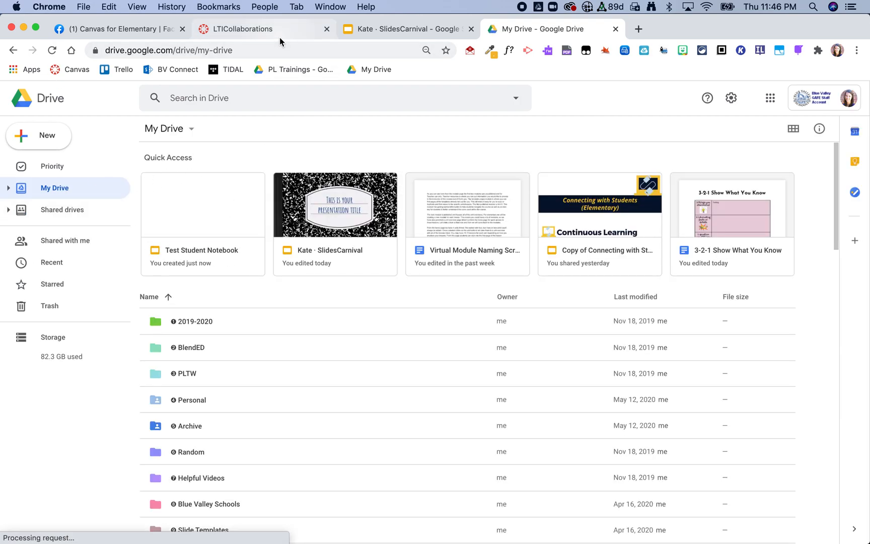
{"action": "left_click", "coordinate": [258, 30]}
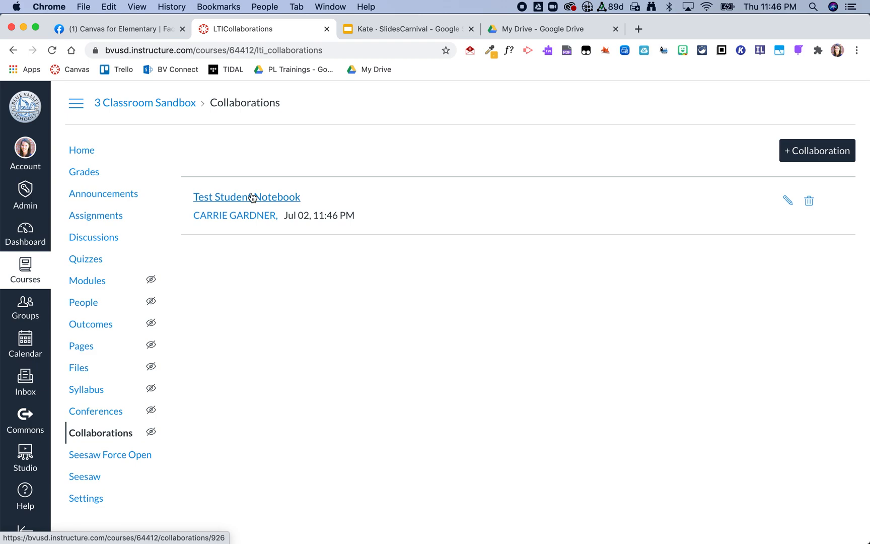
- Launch the 'Test Student Notebook' collaboration and authorize the Google Drive integration
{"action": "left_click", "coordinate": [247, 197]}
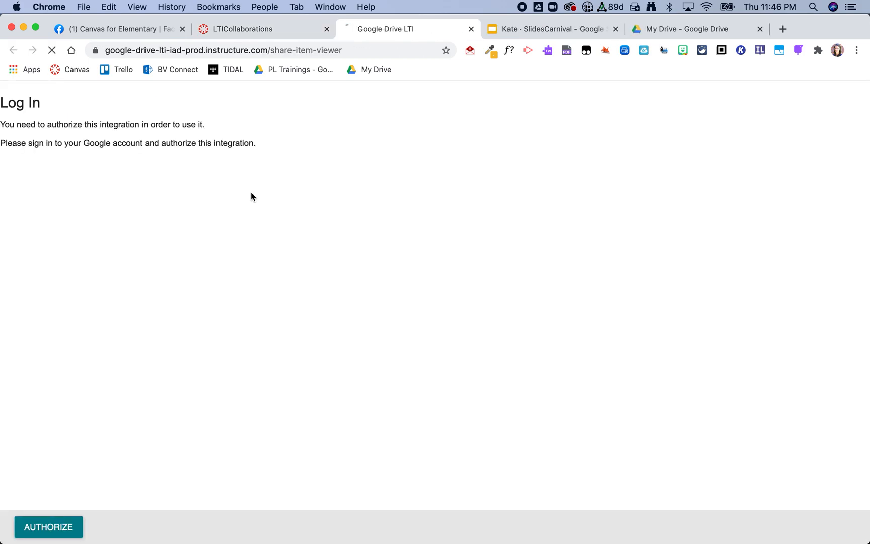
{"action": "left_click", "coordinate": [50, 527]}
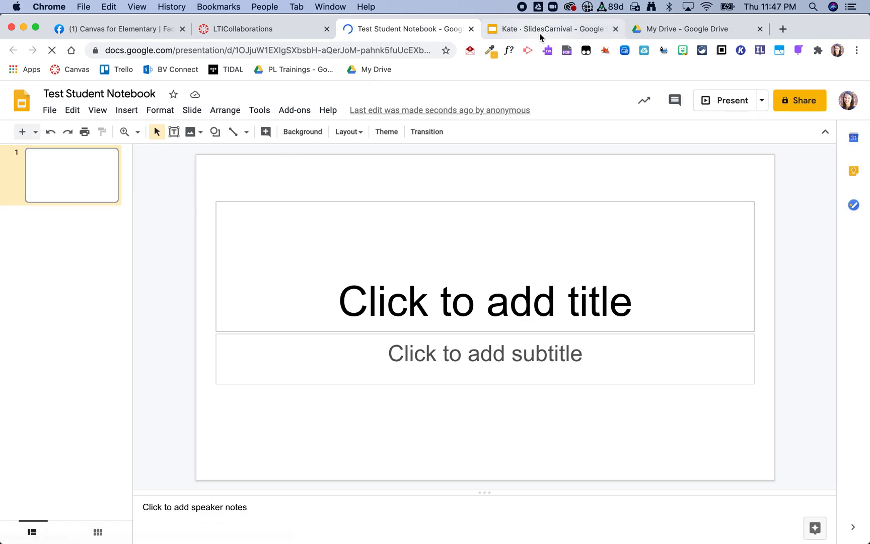
- Copy all 29 SlidesCarnival template slides into Test Student Notebook, keeping original styles
{"action": "left_click", "coordinate": [544, 30]}
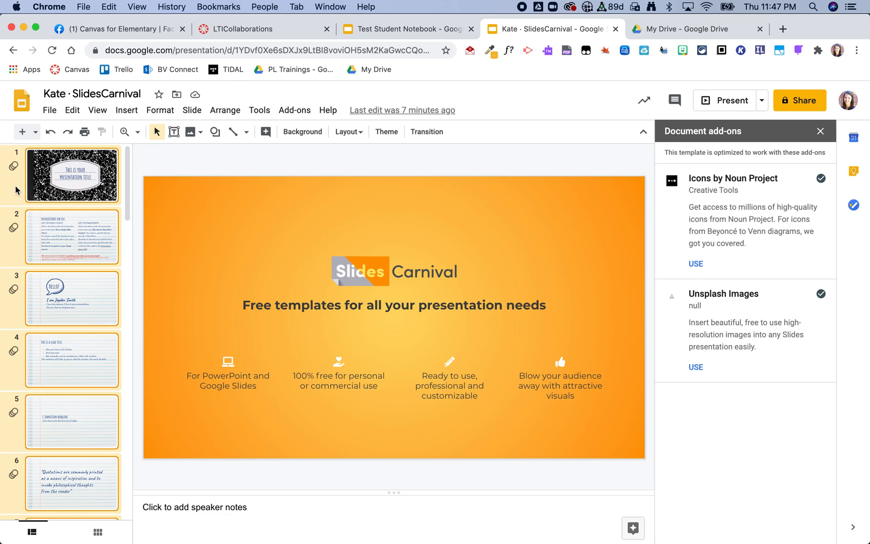
{"action": "left_click", "coordinate": [71, 176]}
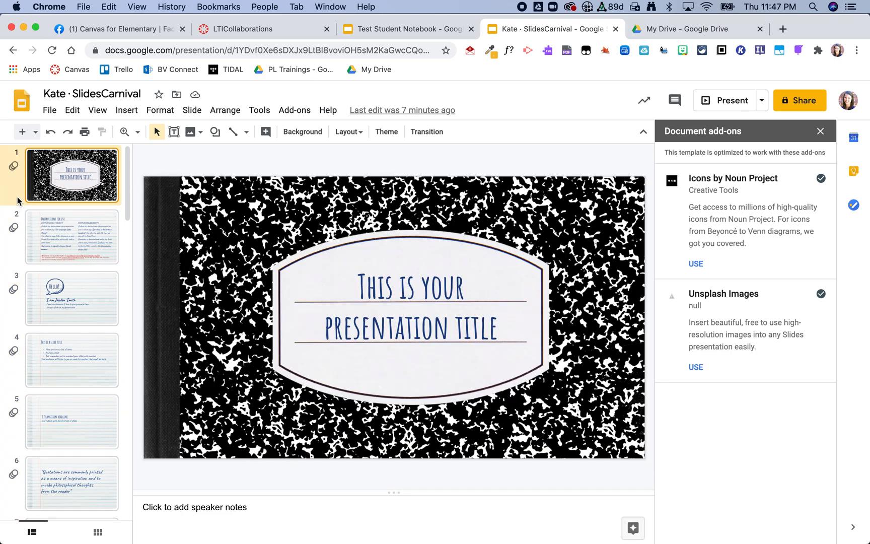
{"action": "scroll", "scroll_direction": "down", "scroll_amount": 3}
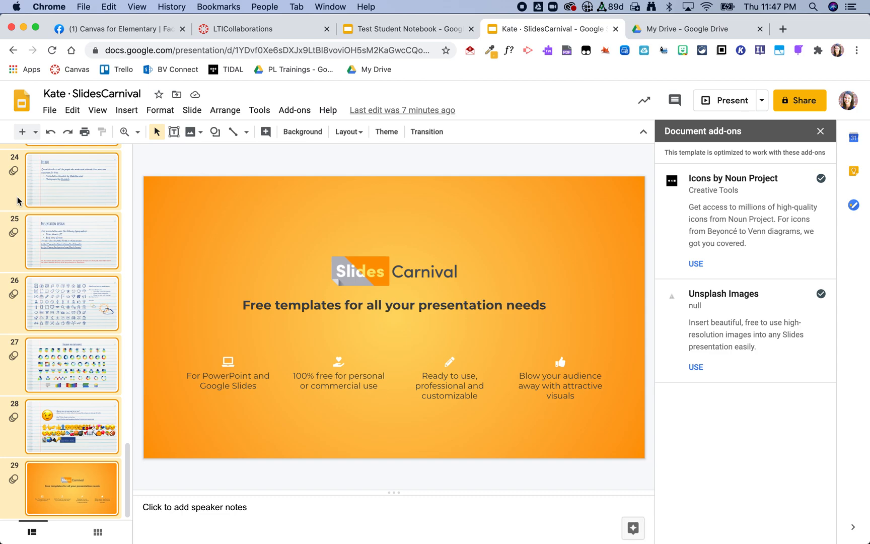
{"action": "left_click", "coordinate": [407, 29]}
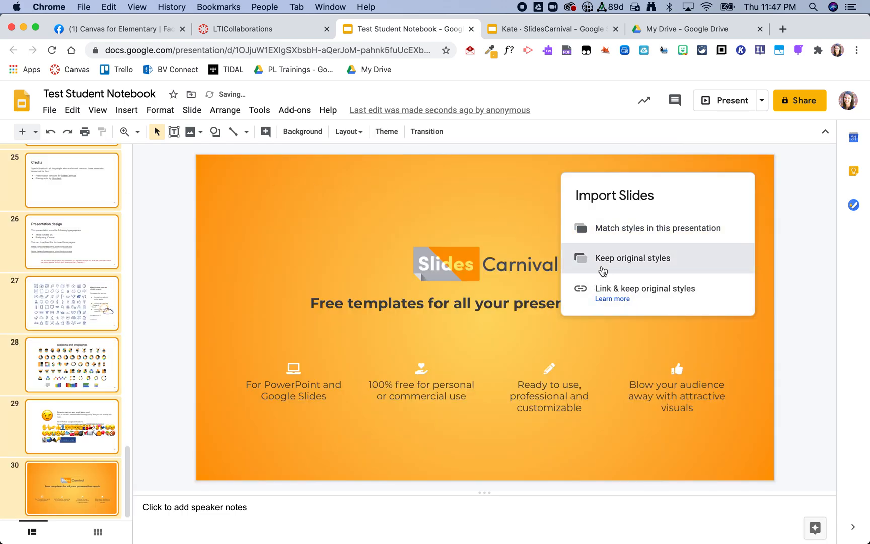
{"action": "left_click", "coordinate": [632, 258]}
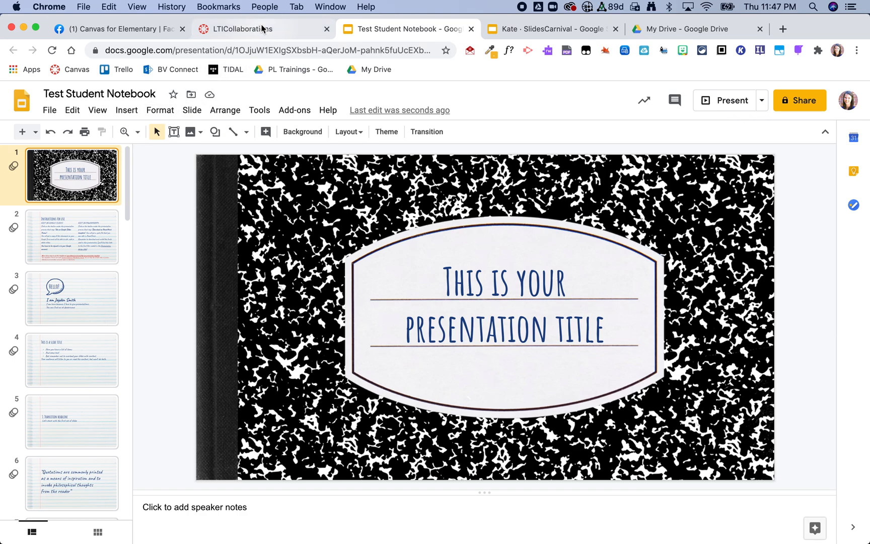
- Begin another Google Apps collaboration from the Canvas collaborations list
{"action": "left_click", "coordinate": [242, 30]}
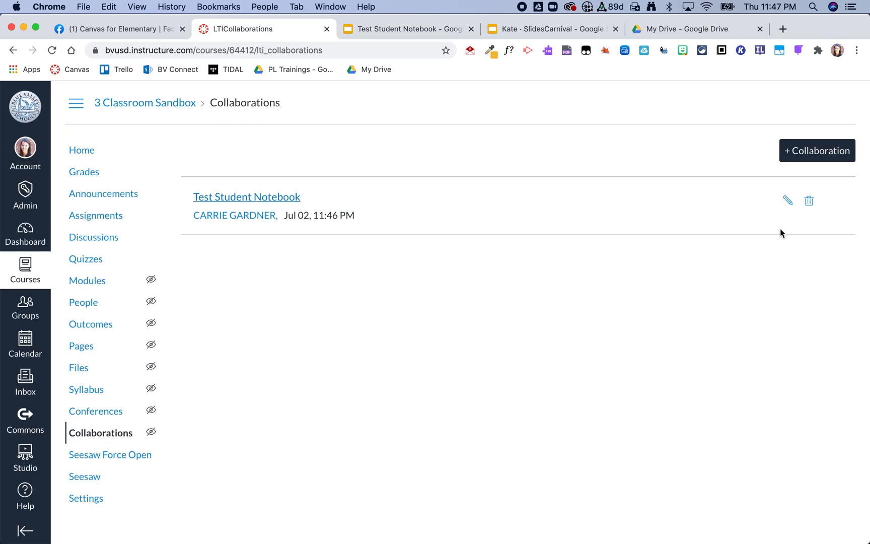
{"action": "left_click", "coordinate": [817, 150]}
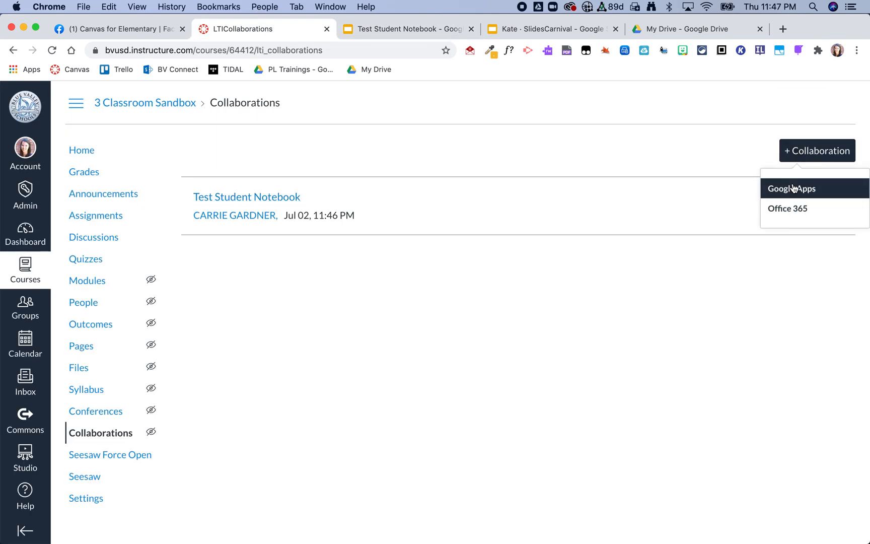
{"action": "left_click", "coordinate": [792, 188]}
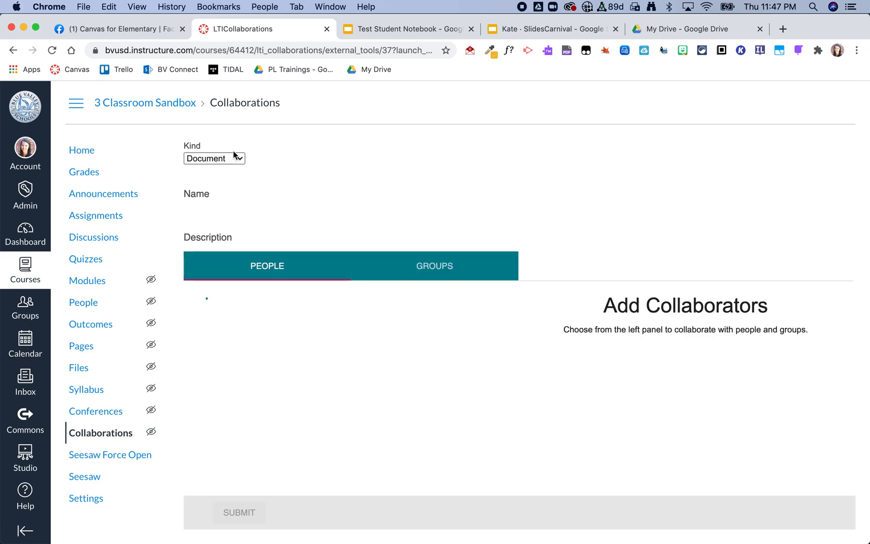